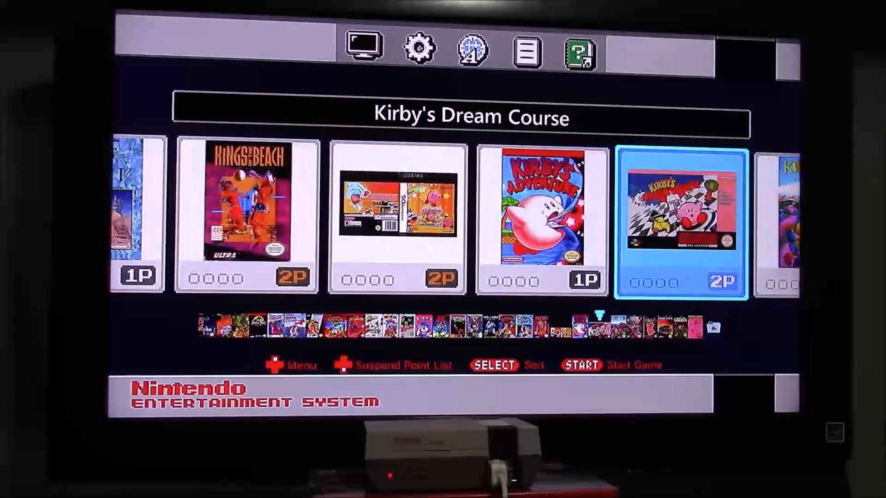
pyautogui.hscroll(-3)
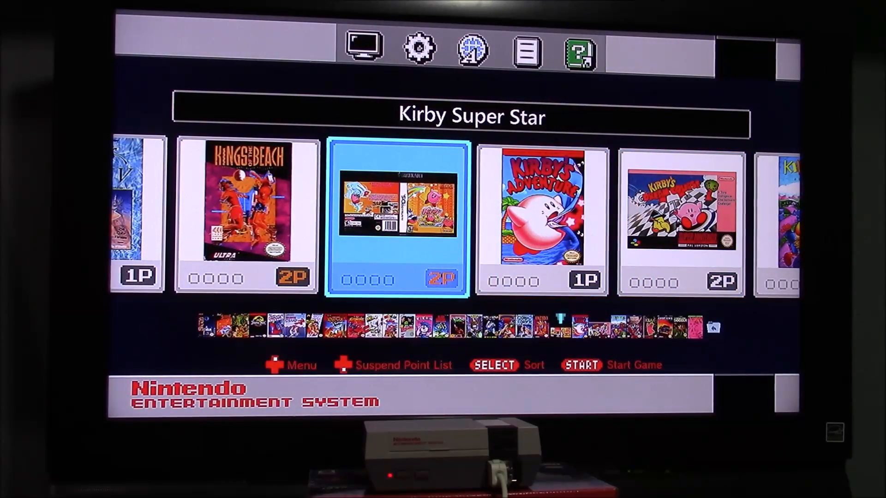